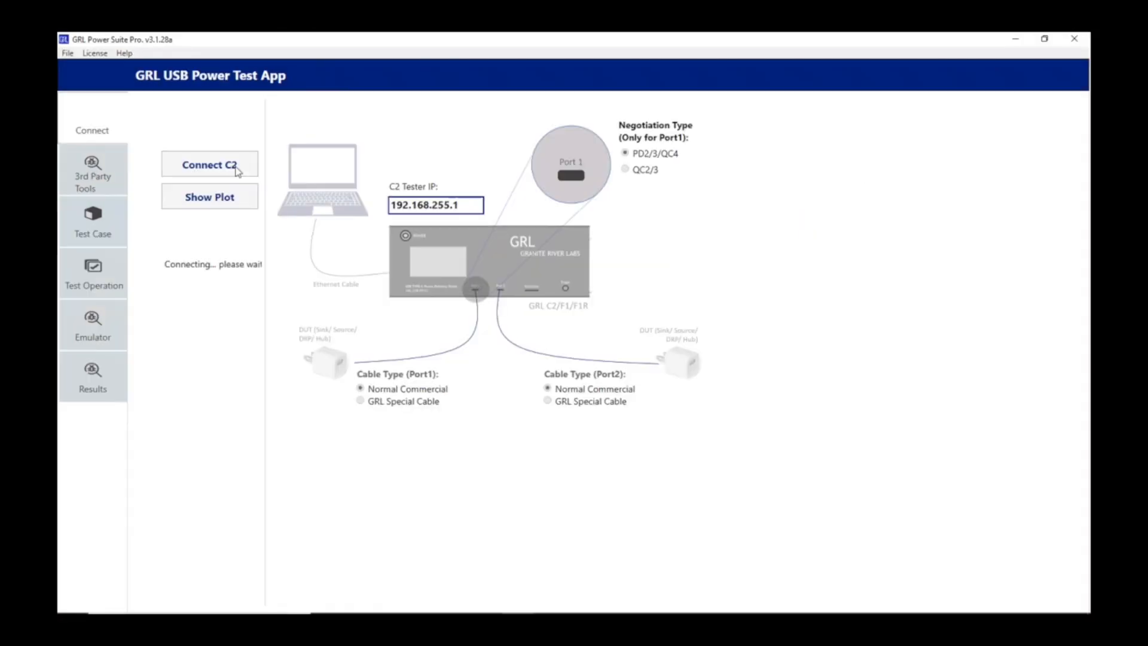
- Connect to the C2 tester at 192.168.255.1 and list third-party equipment, including the FLIR Thermal Camera
left_click(208, 164)
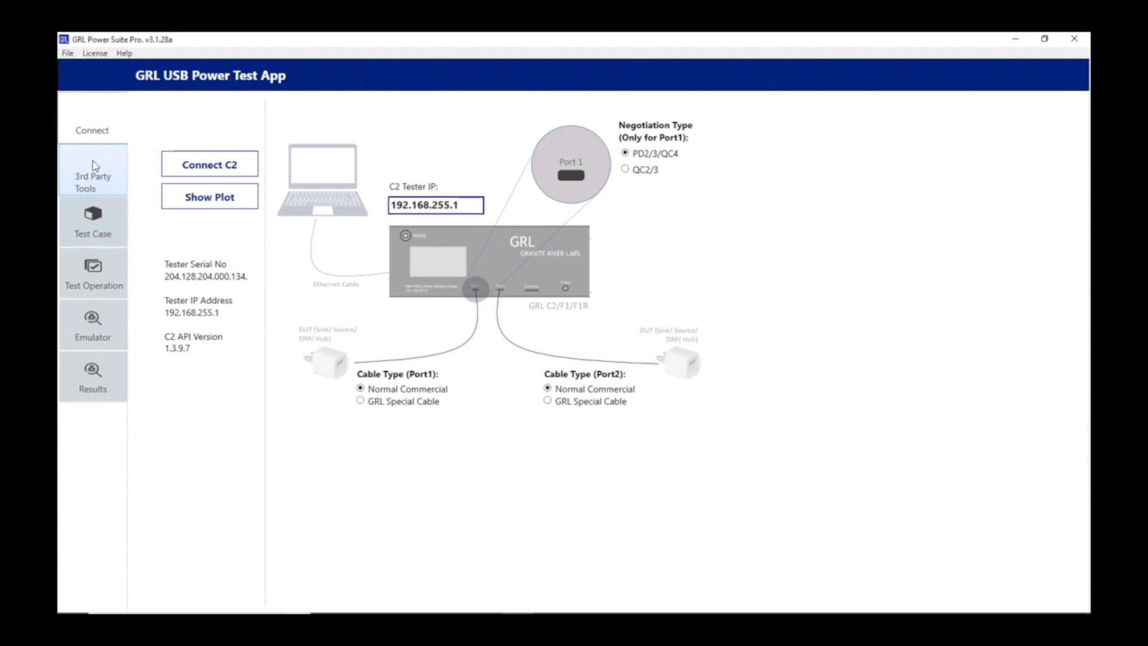
left_click(92, 172)
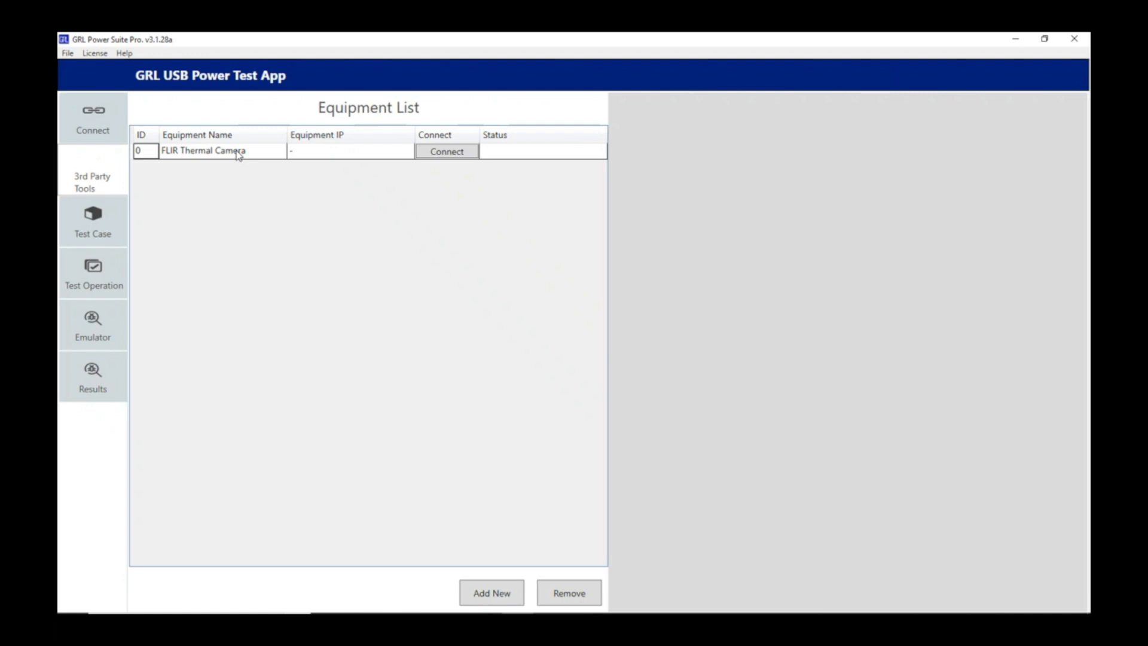
- Select the FLIR Thermal Camera and enable FLIR monitoring so discovery lists the FLIR C2
left_click(203, 150)
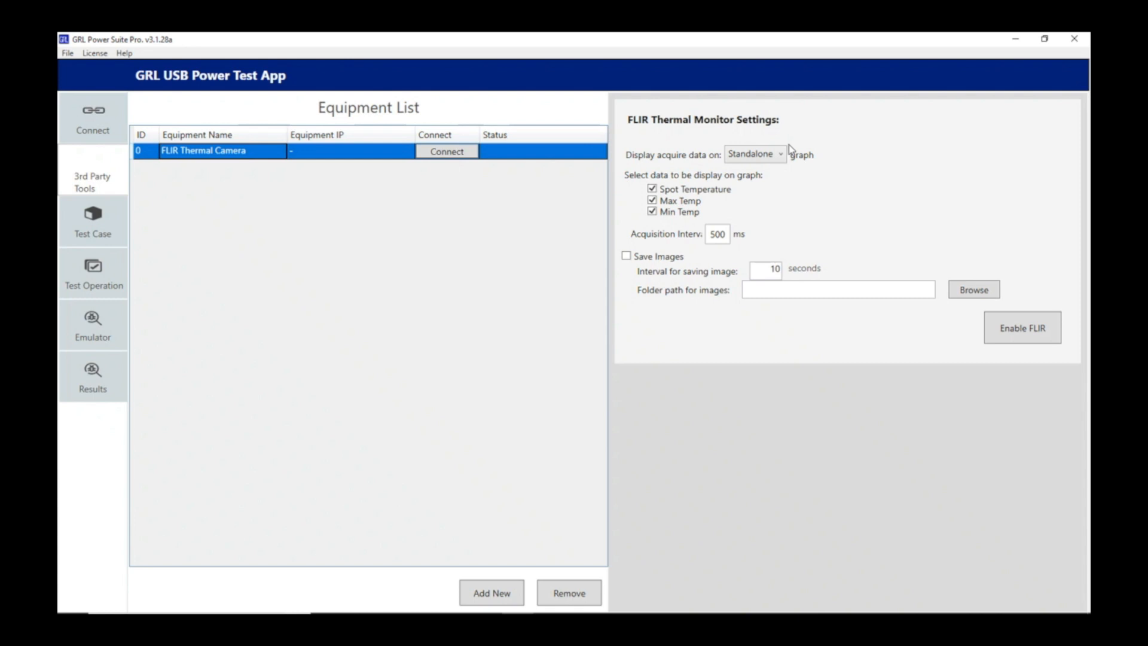
left_click(447, 151)
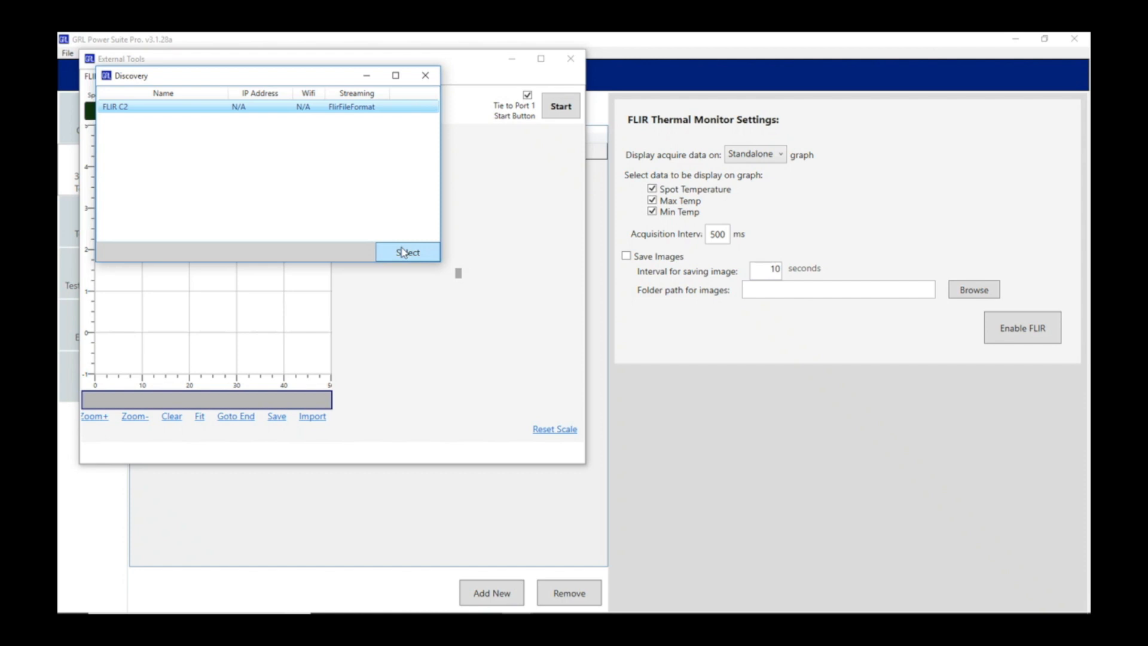
- Connect the discovered FLIR C2 camera, watch its live thermal feed, then stop capture
left_click(407, 252)
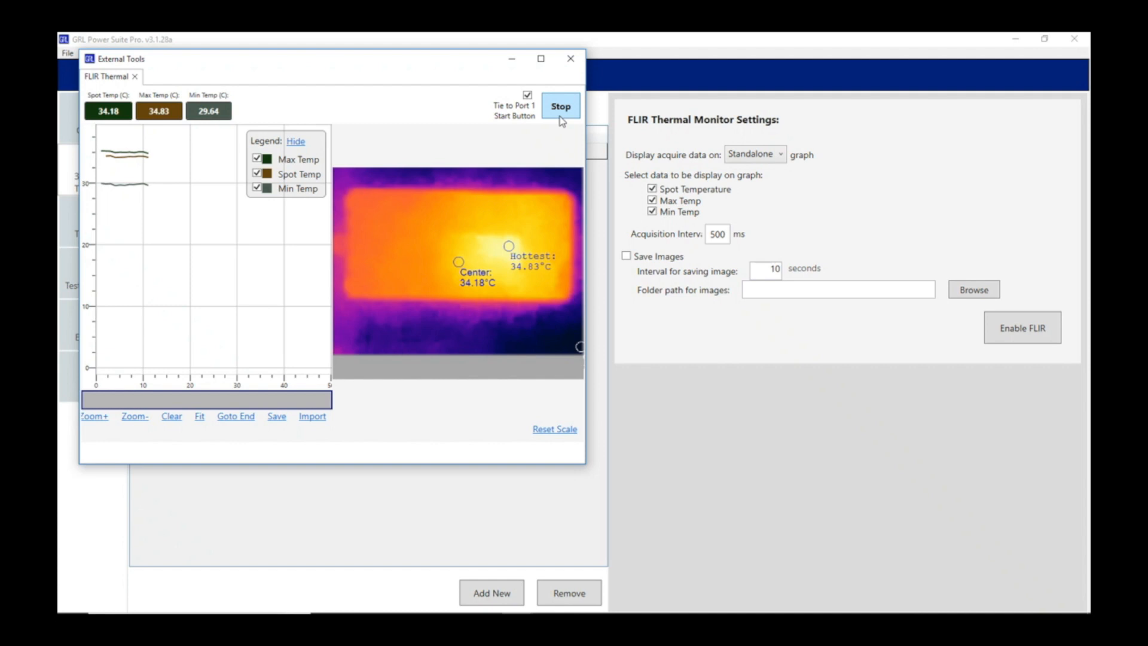
left_click(570, 58)
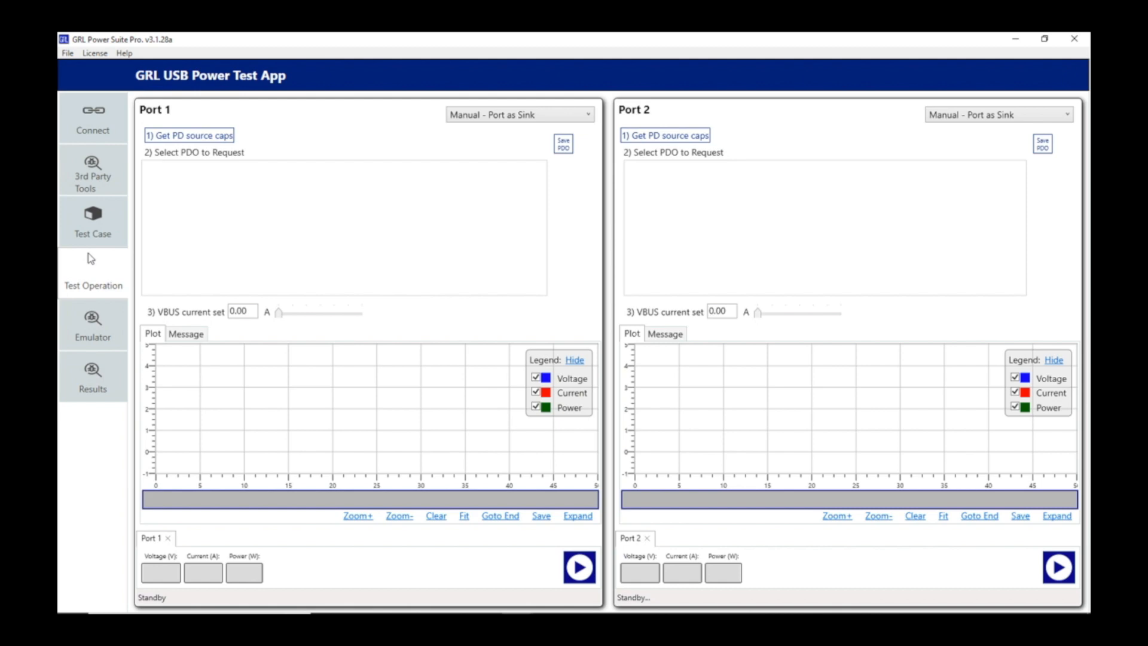
- Set Port 1 to Manual source and load PDOs 5V 3A, 9V 2.77A and two PPS ranges
left_click(518, 115)
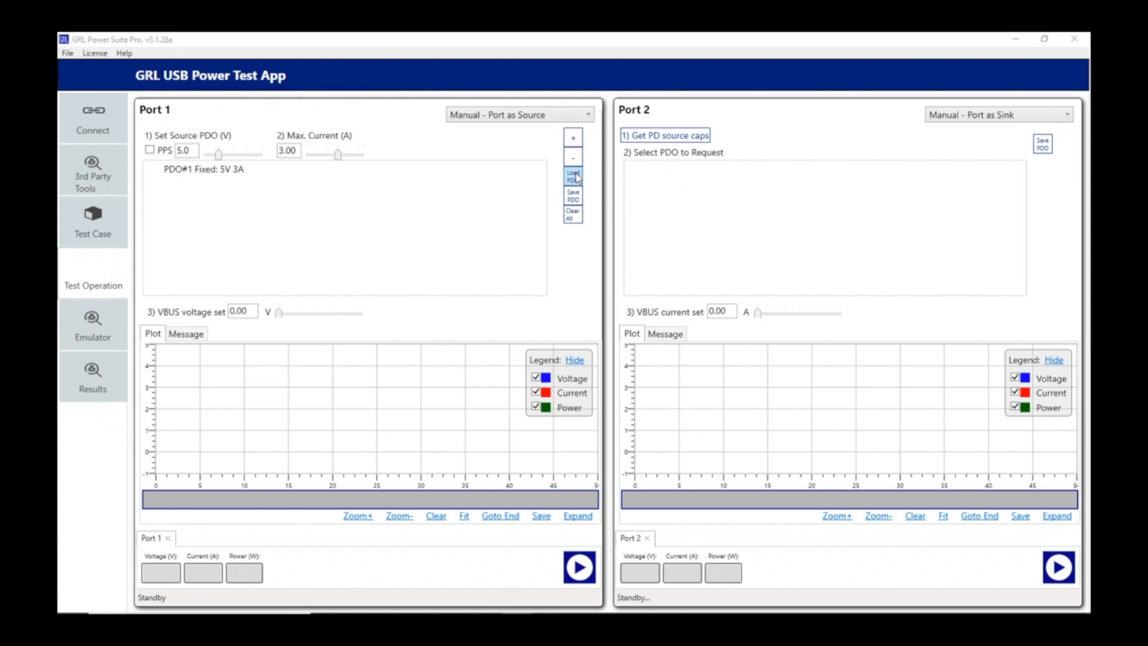
left_click(572, 176)
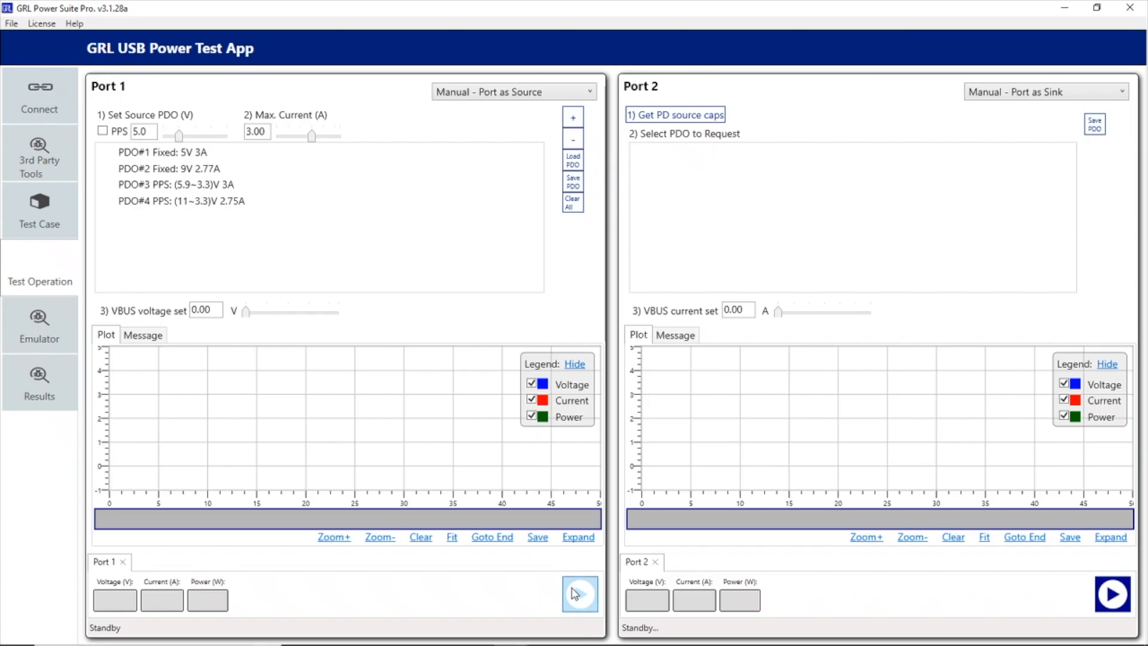
- Start, stop and restart Port 1's charging run, then show its PD message log at about 19.45 W
left_click(580, 593)
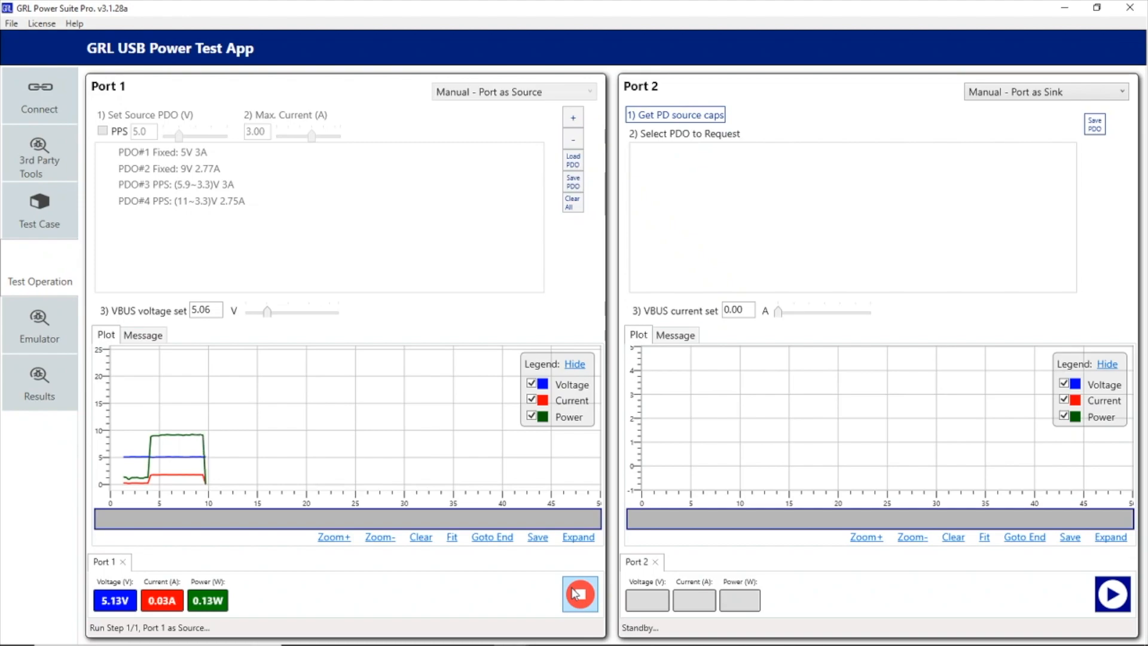
left_click(579, 593)
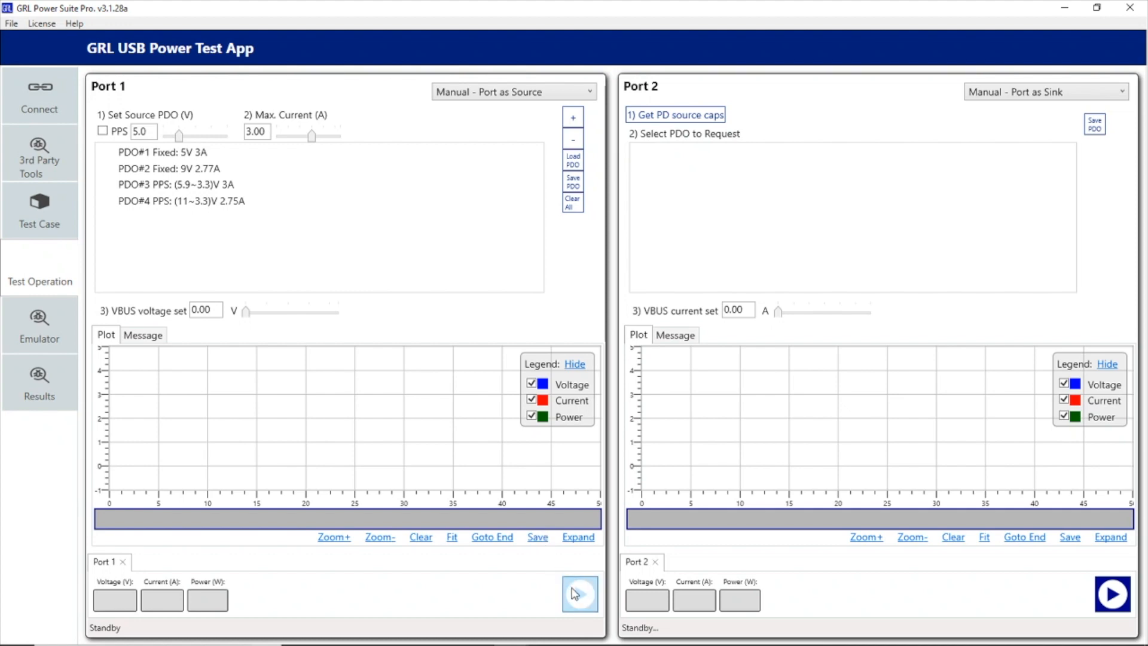
left_click(579, 594)
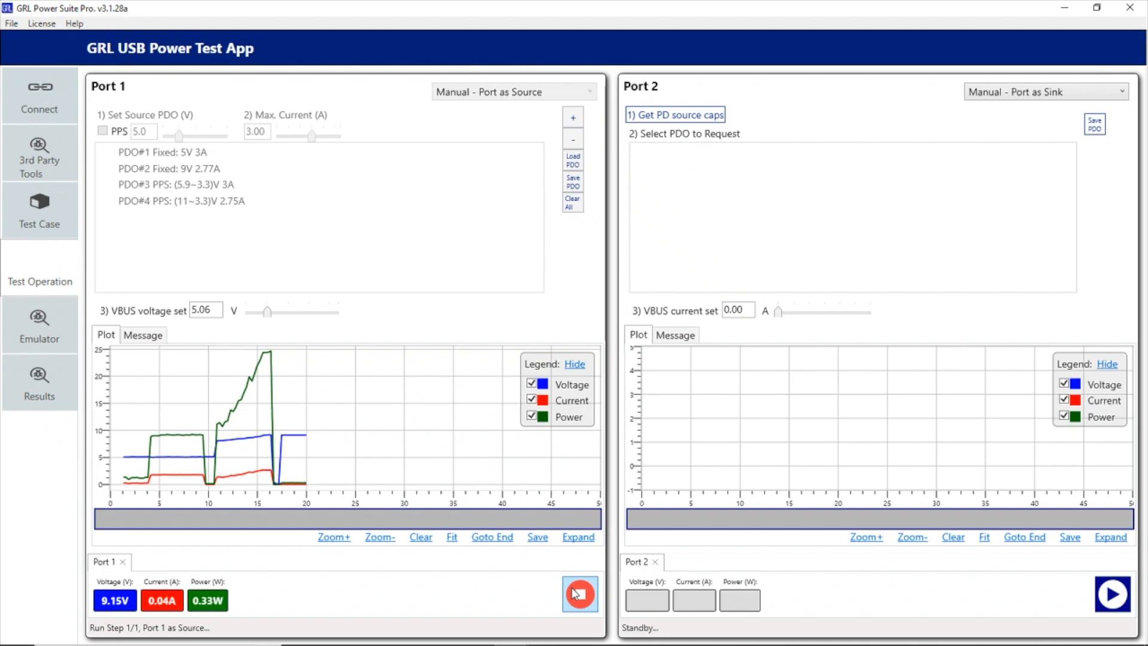
left_click(579, 593)
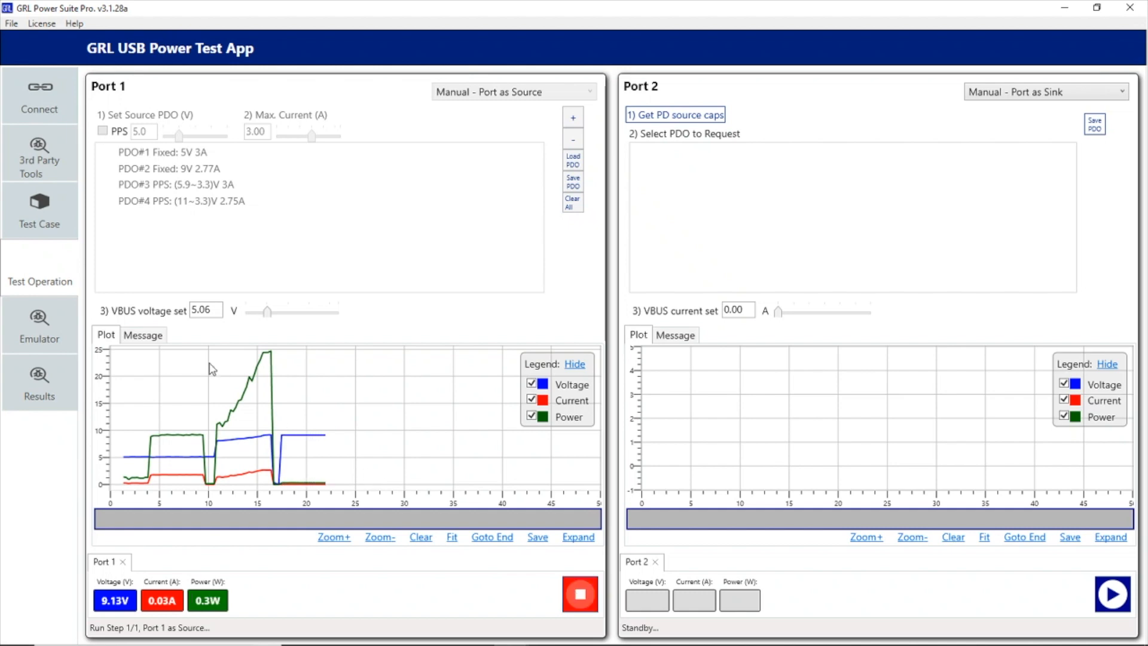
left_click(143, 334)
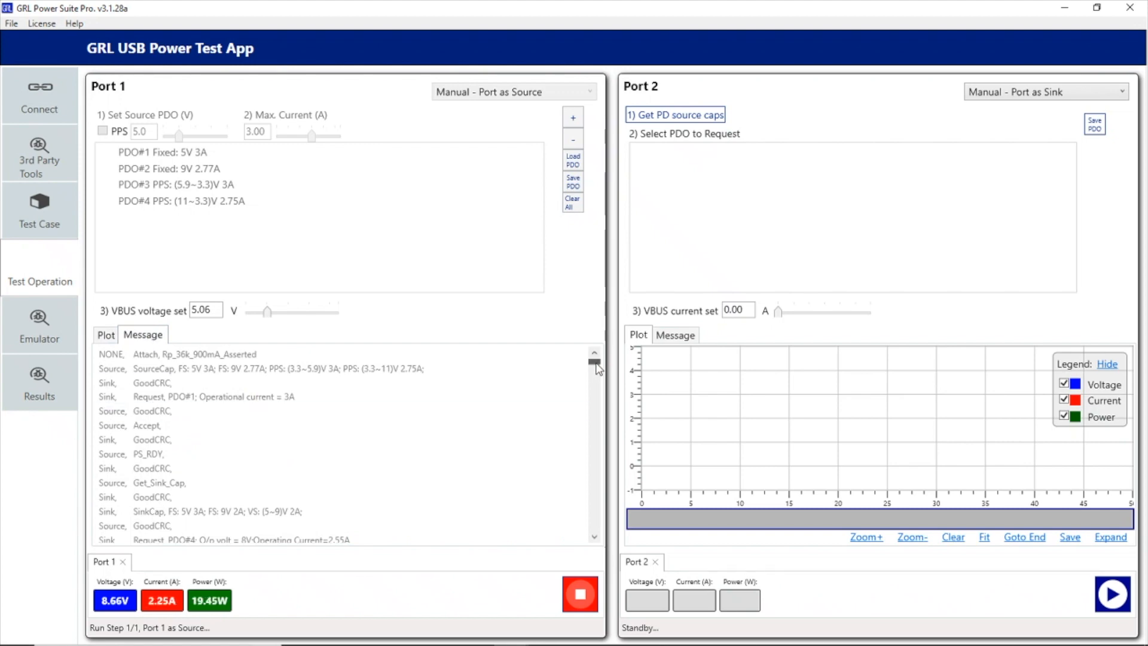
- Scroll Port 1's message log to an early Sink GoodCRC while charging holds near 9.1 V, 14.6 W
scroll("down", 3)
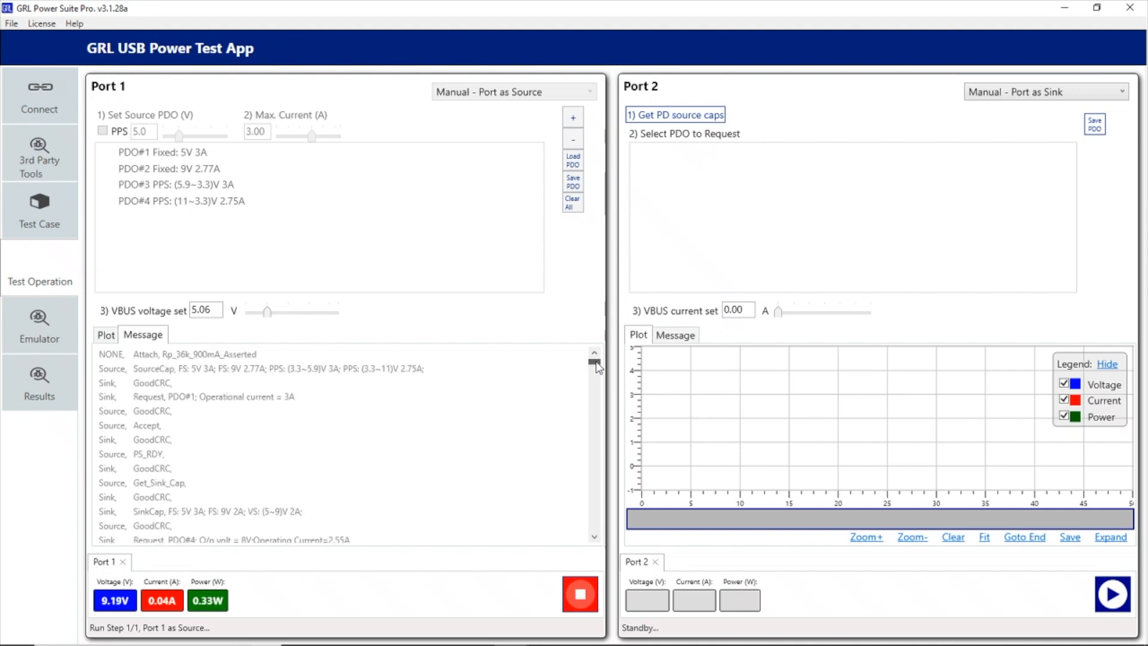
scroll("down", 3)
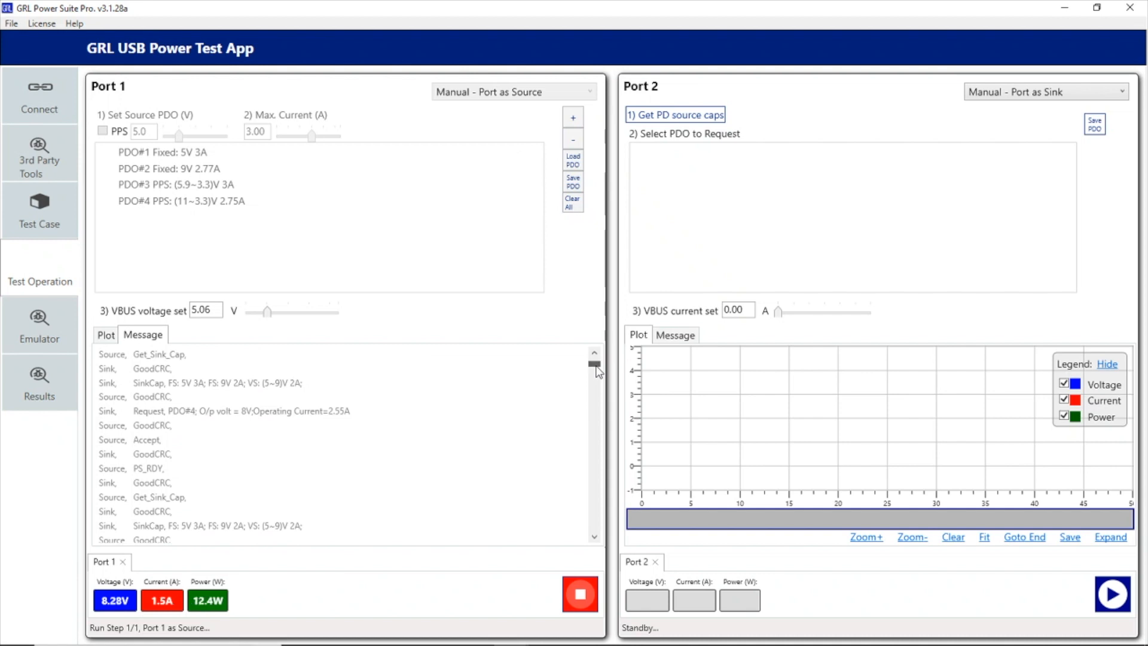
scroll("down", 3)
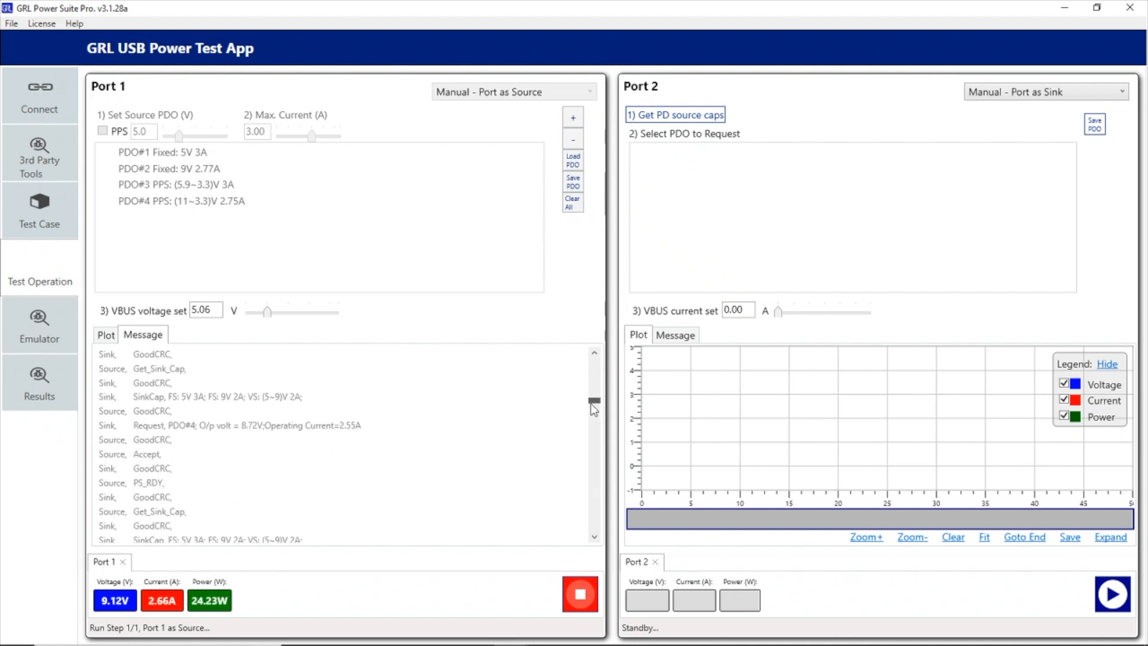
scroll("down", 3)
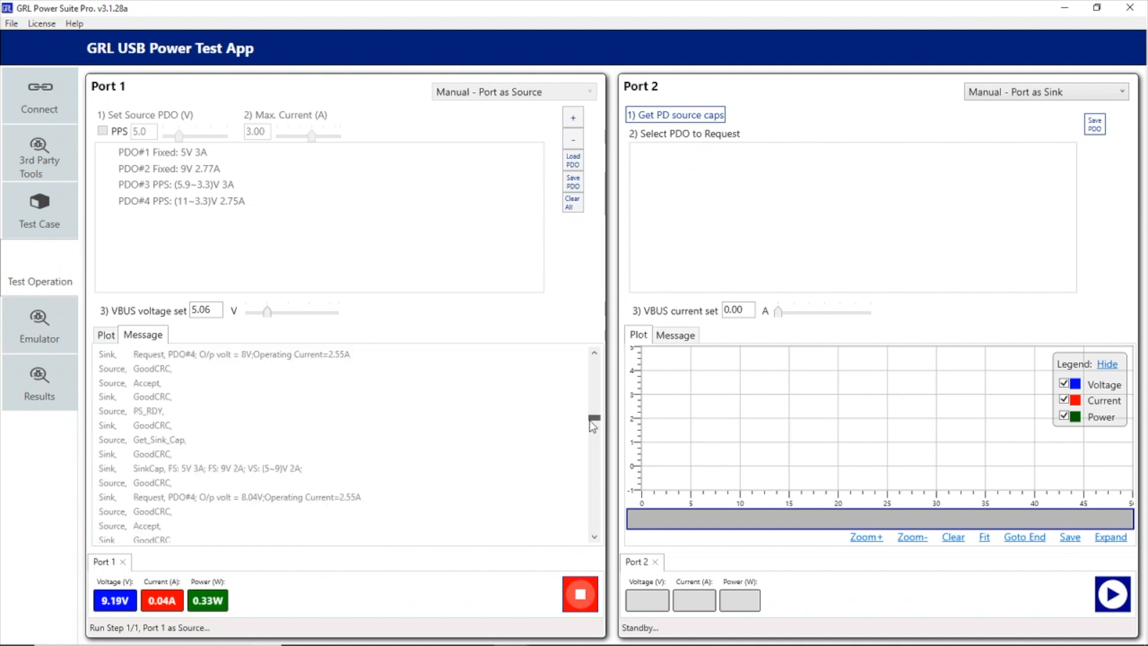
scroll("down", 3)
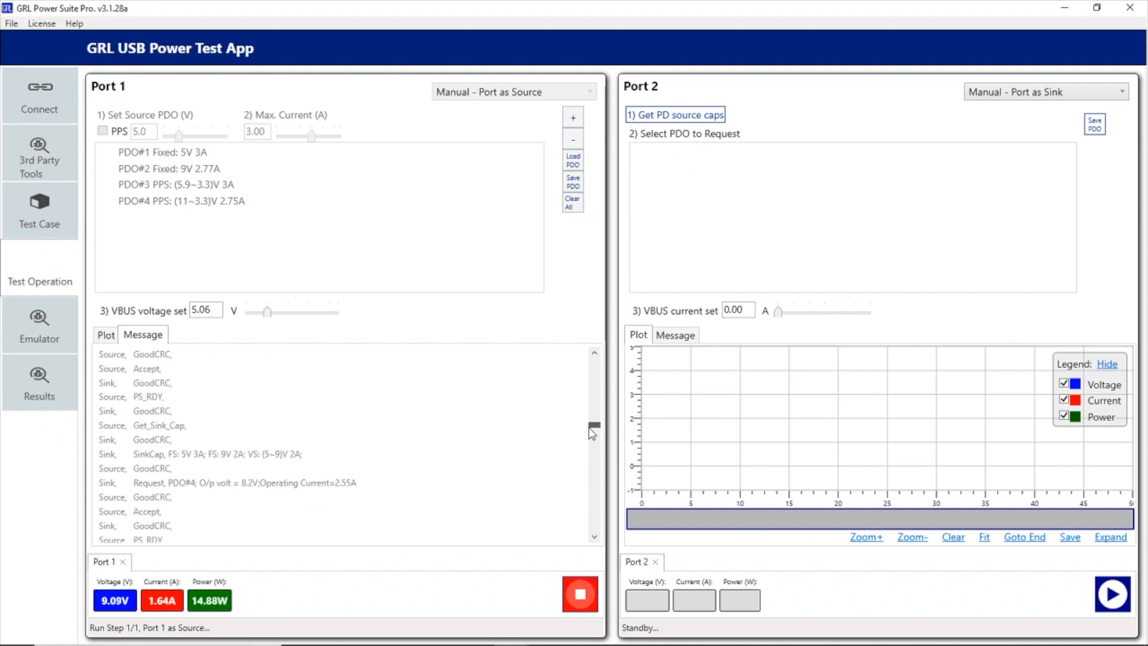
scroll("down", 3)
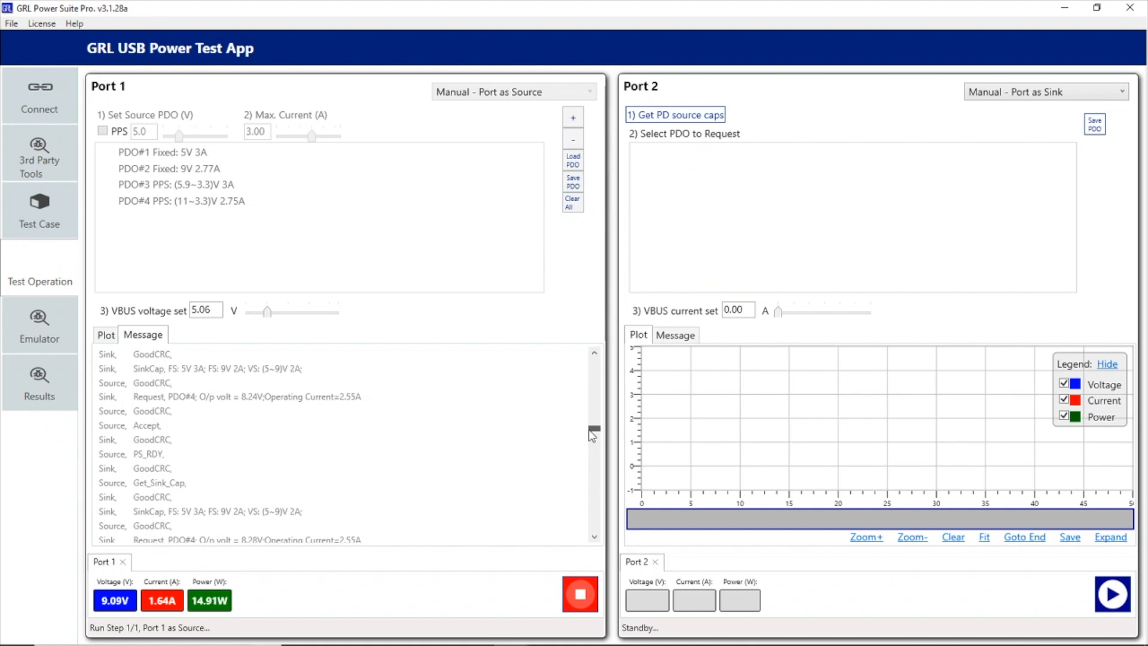
scroll("down", 3)
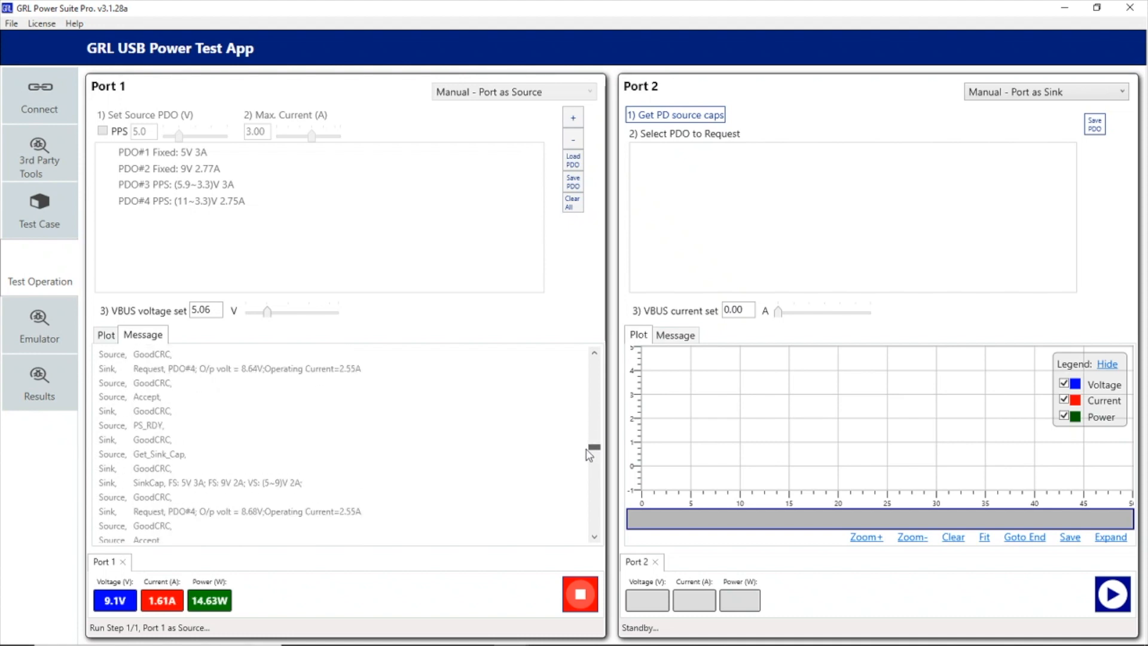
scroll("down", 3)
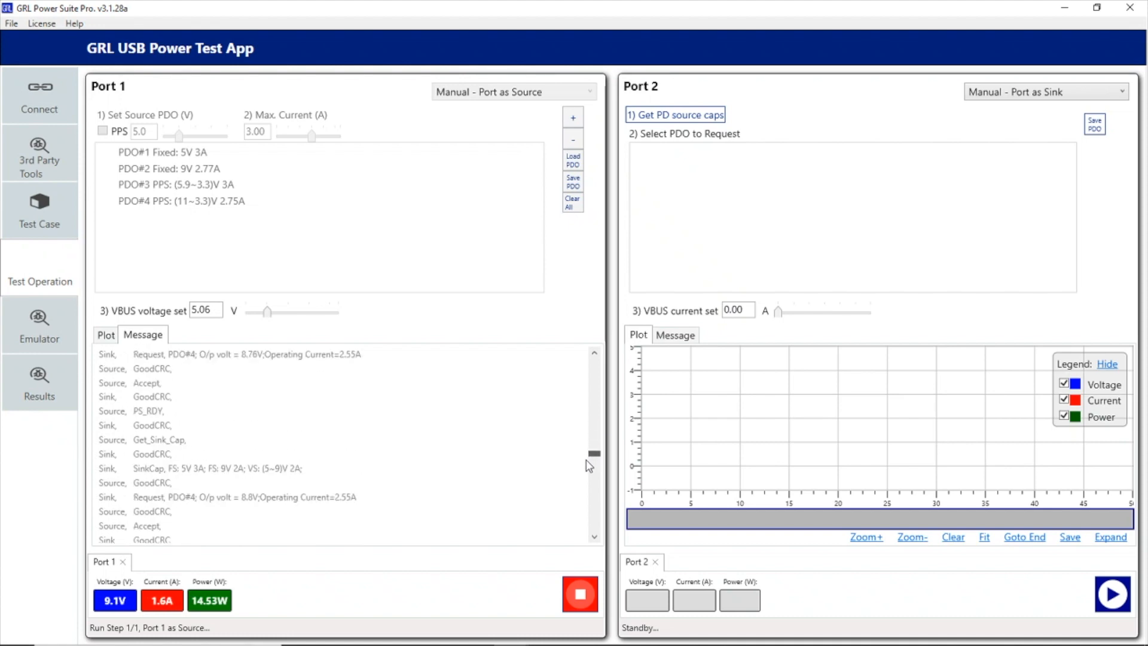
scroll("down", 3)
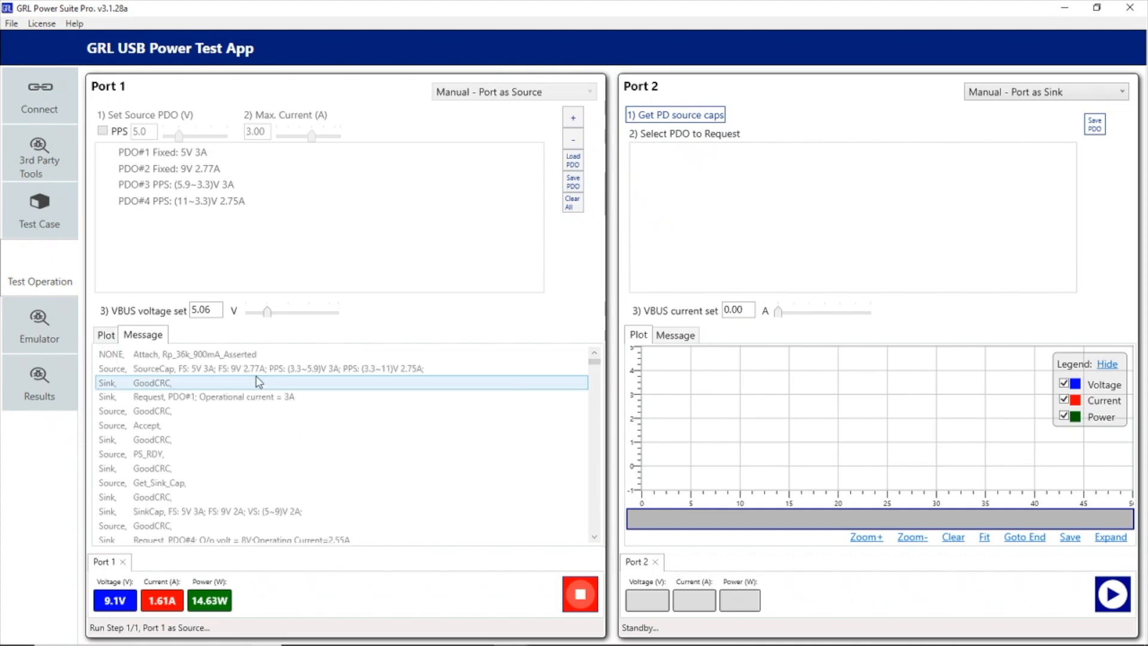
left_click(104, 334)
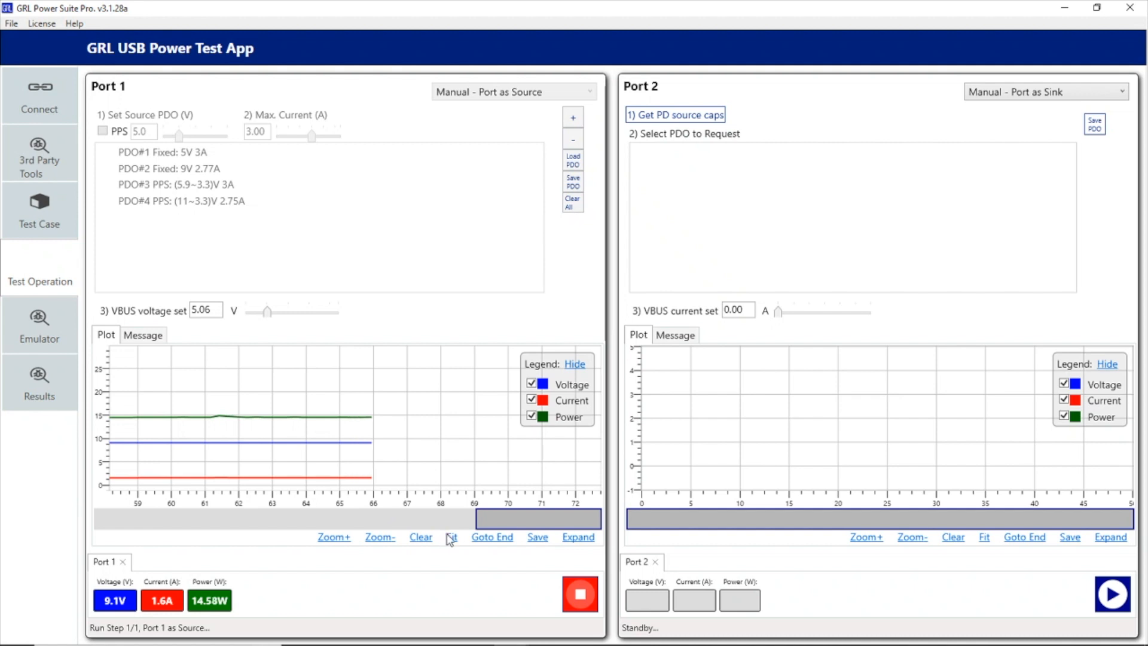
- Refit the Port 1 plot repeatedly to reveal early power spikes before the steady 14.6 W charge
left_click(450, 537)
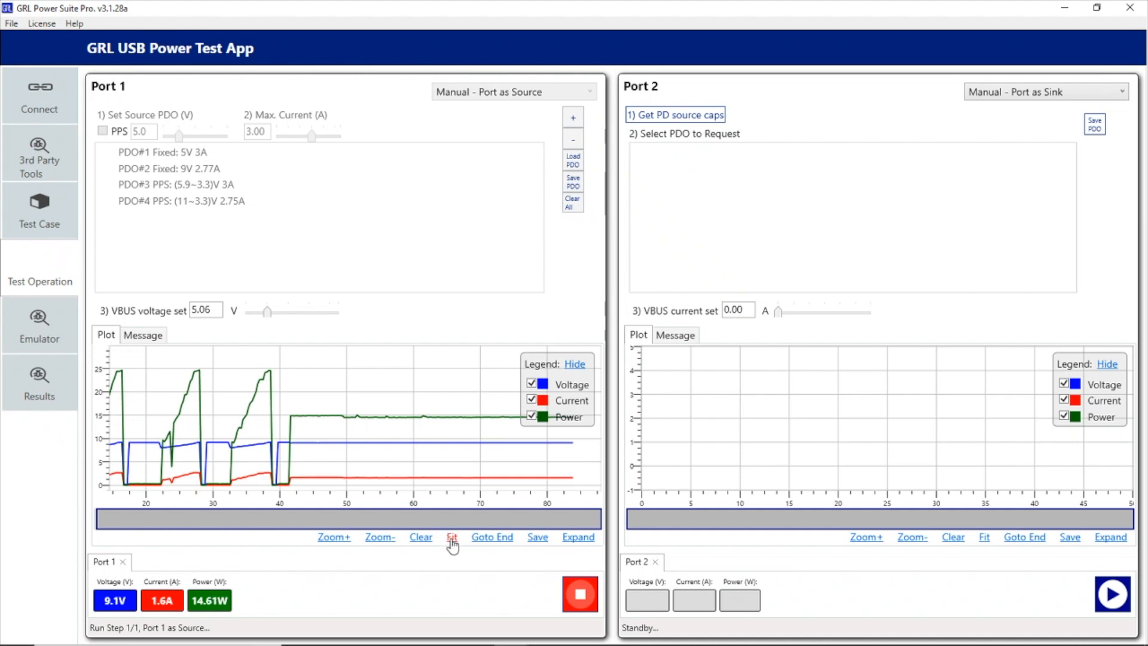
left_click(452, 536)
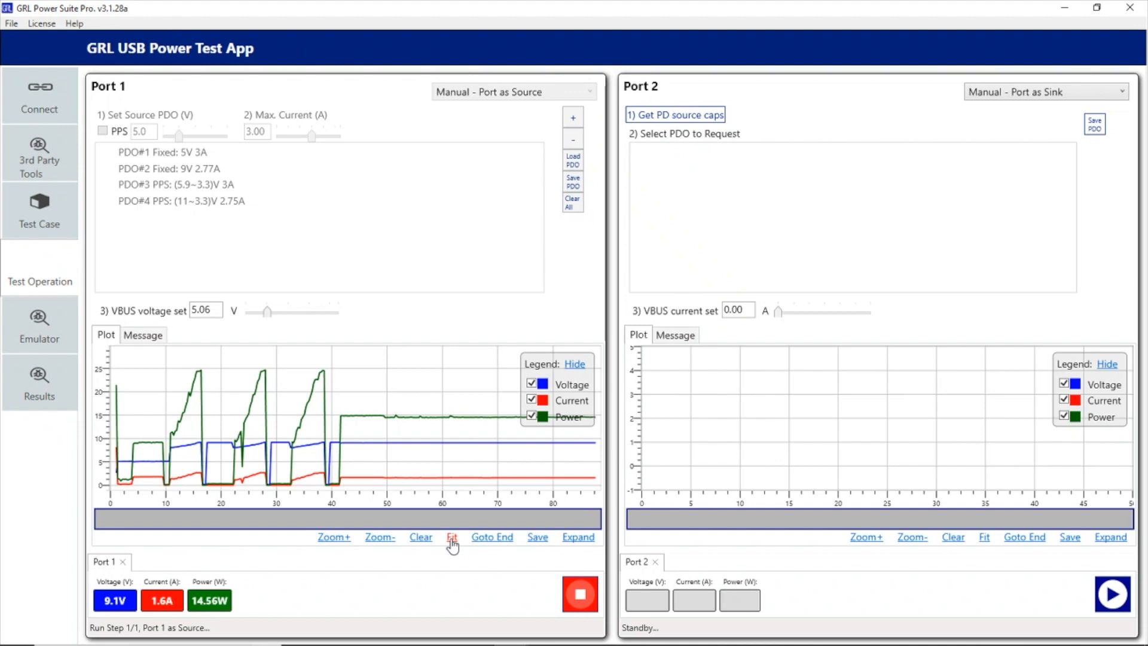
left_click(451, 537)
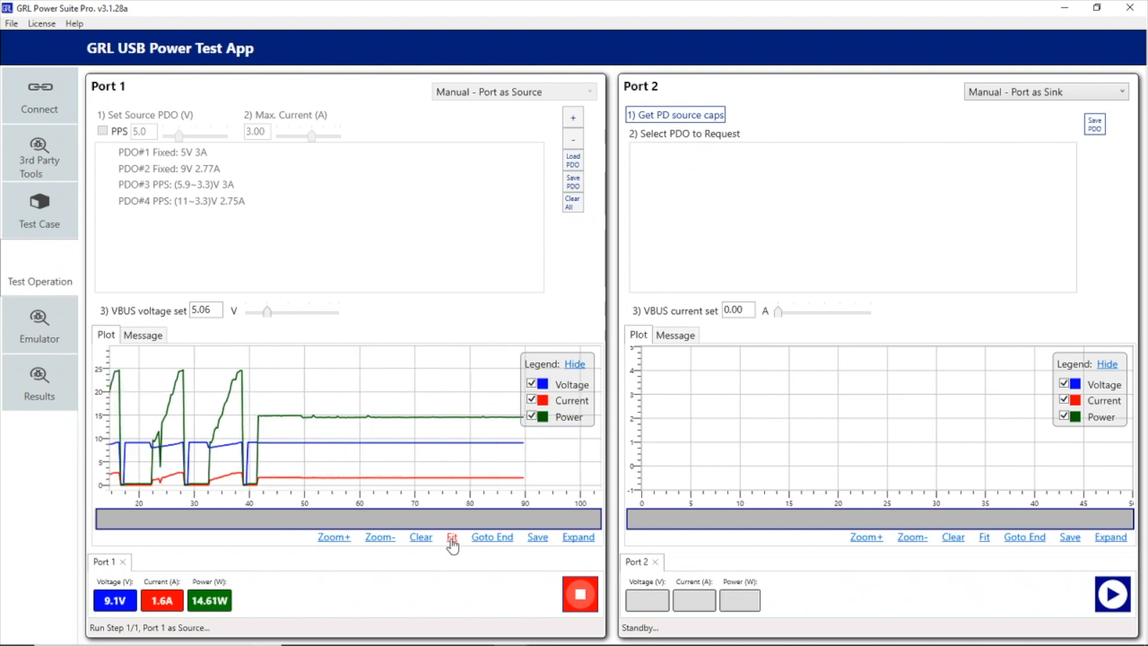
left_click(452, 537)
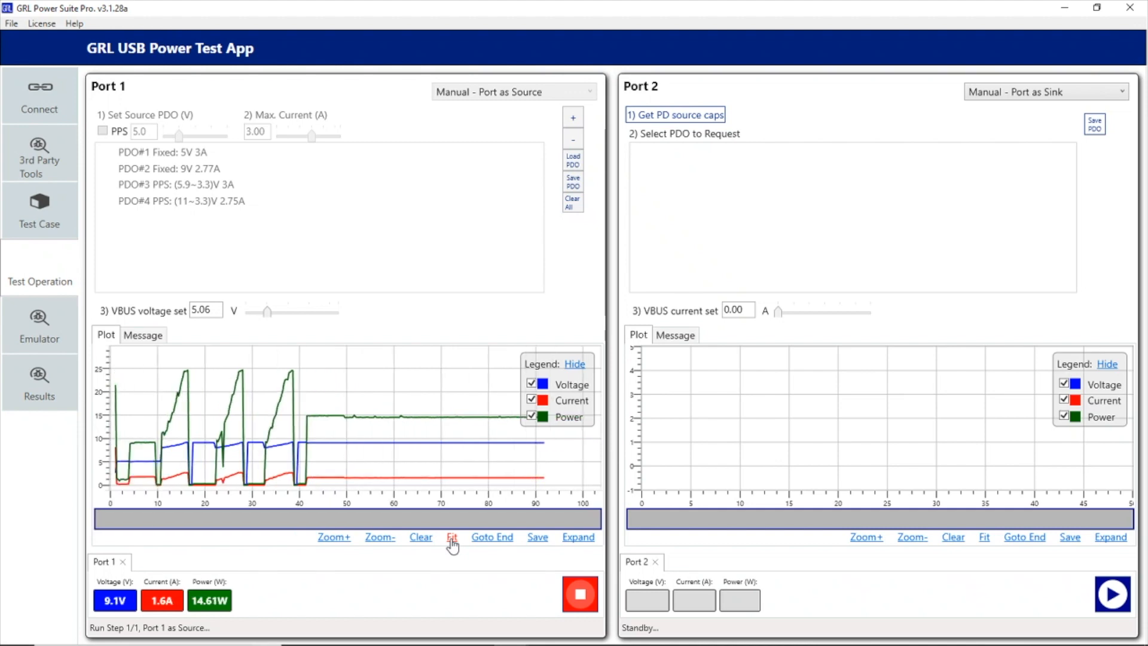
left_click(452, 537)
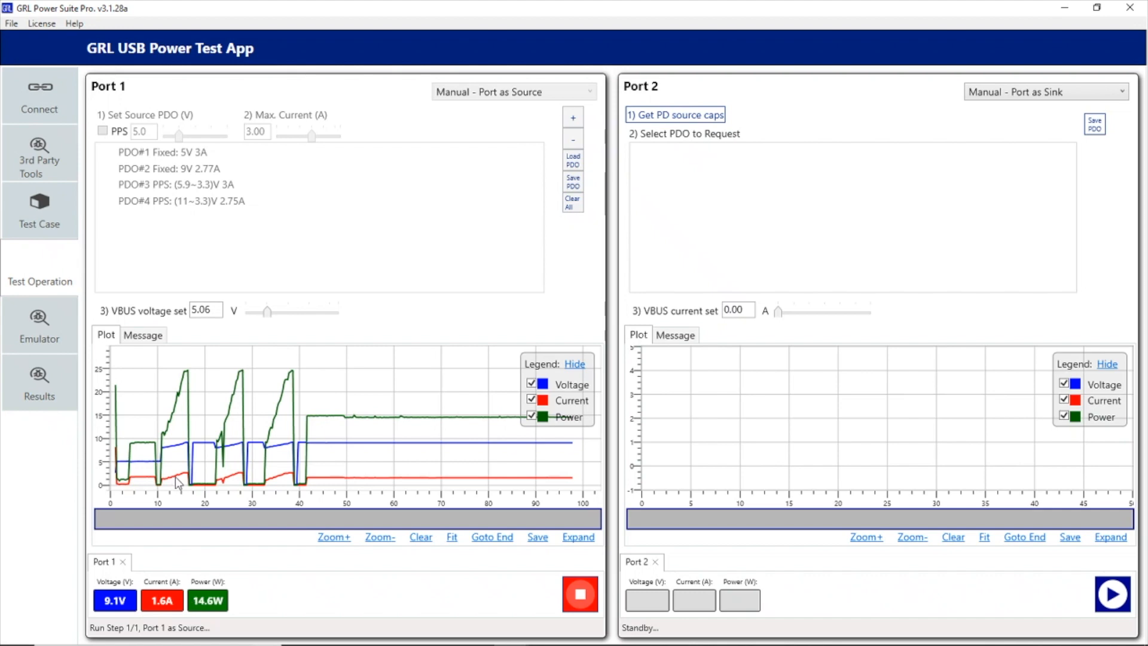
mouse_move(193, 488)
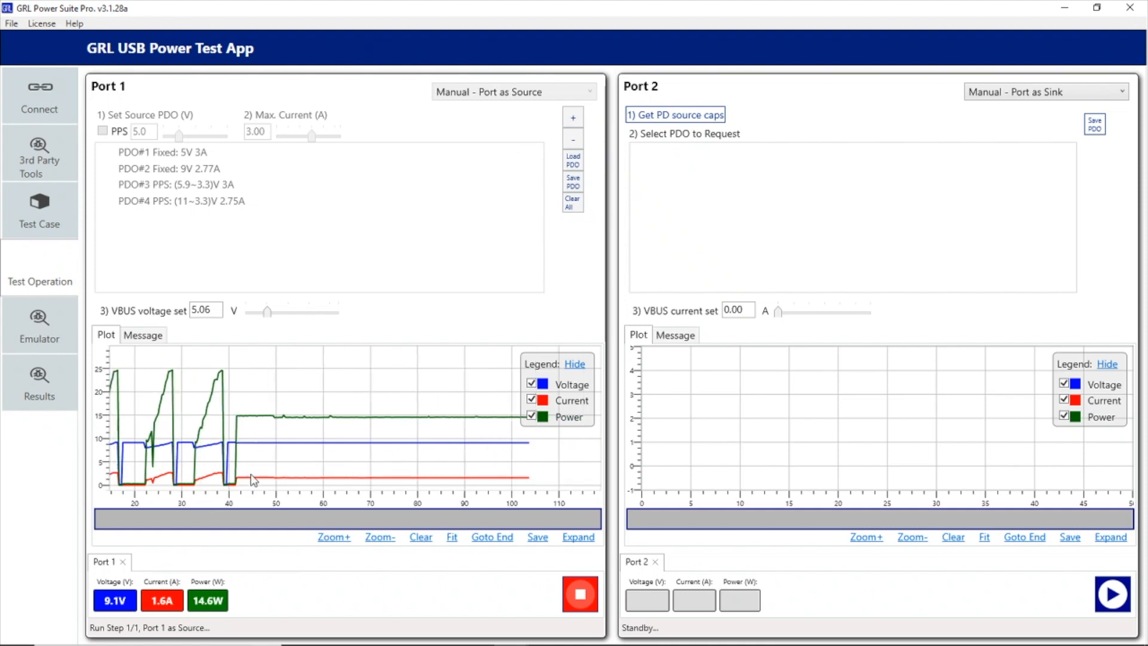
mouse_move(252, 459)
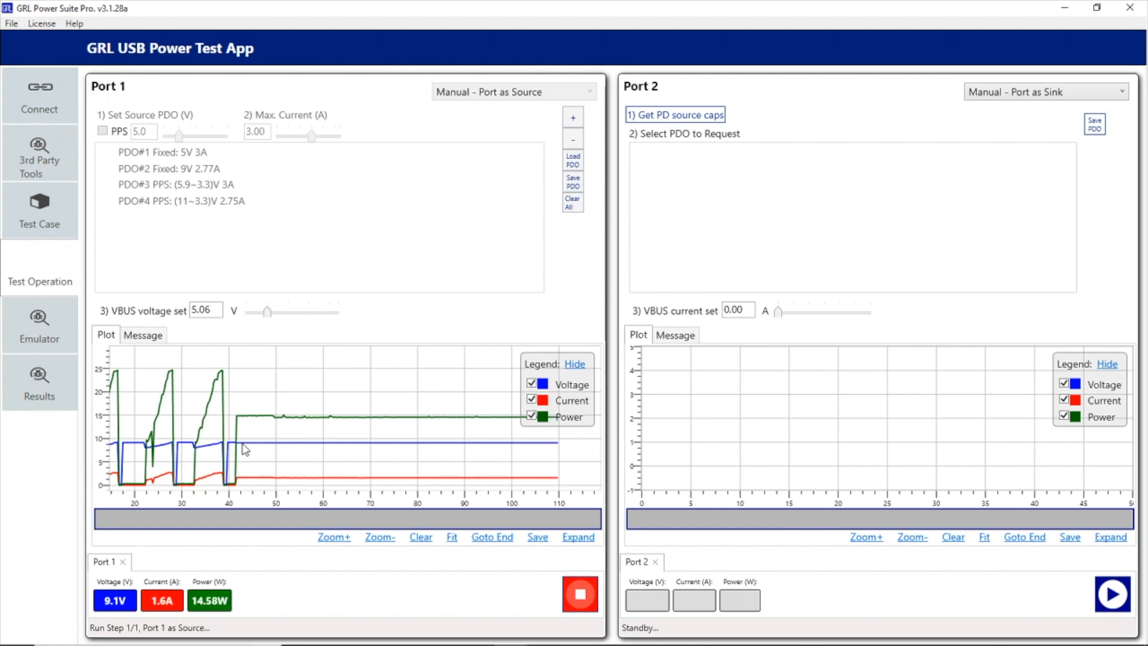
mouse_move(144, 335)
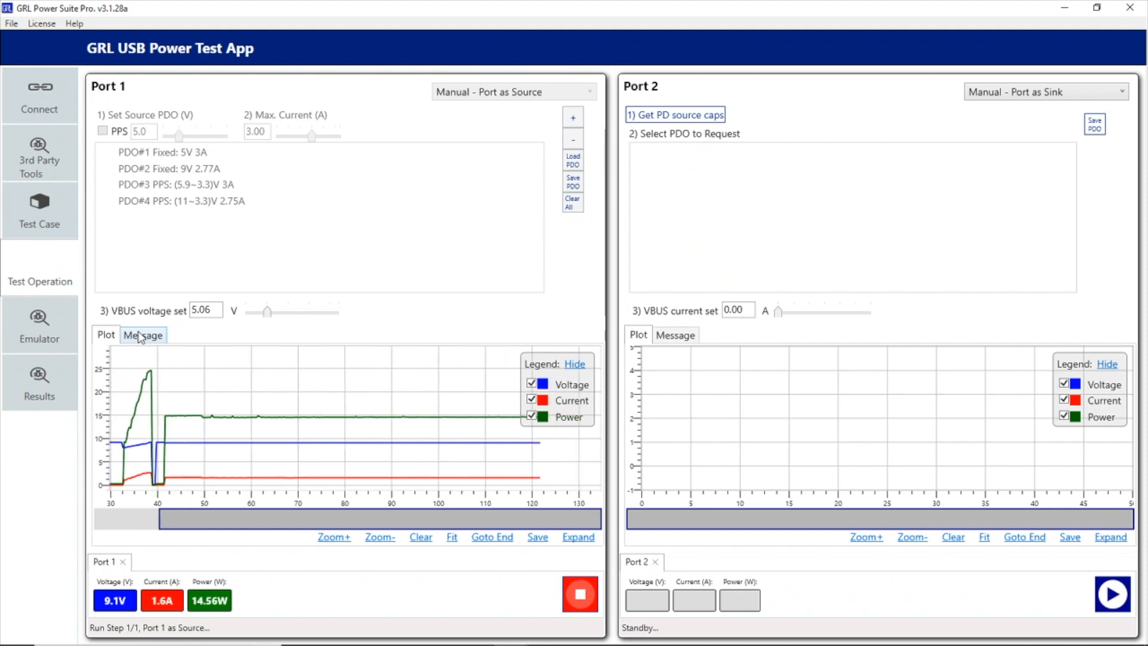
left_click(144, 335)
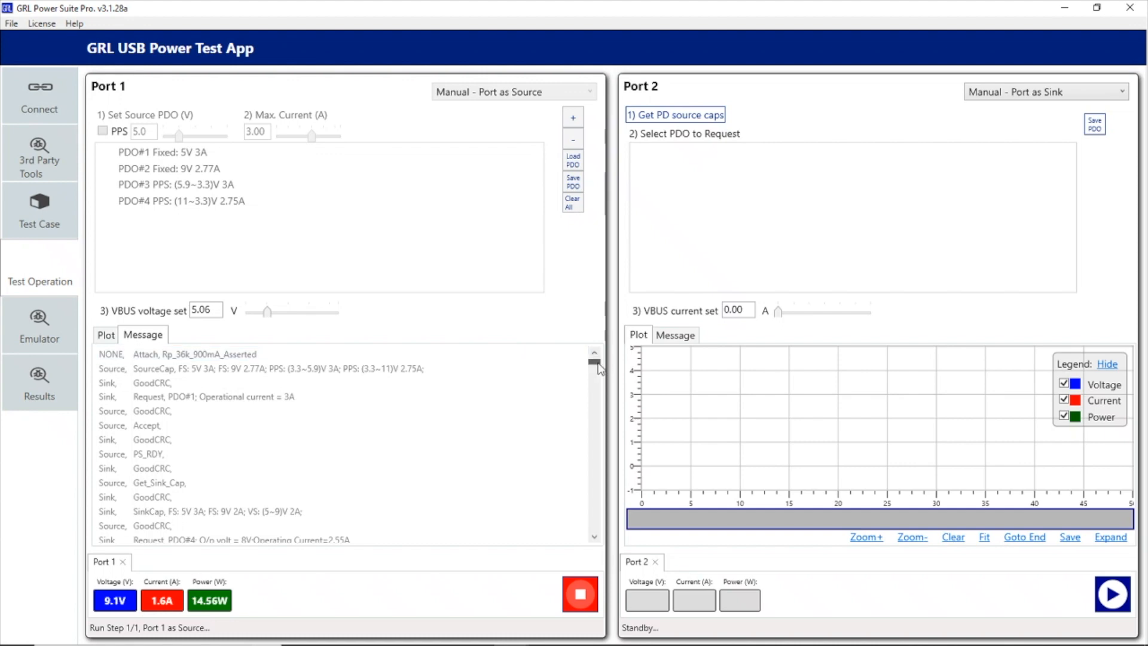
scroll("down", 3)
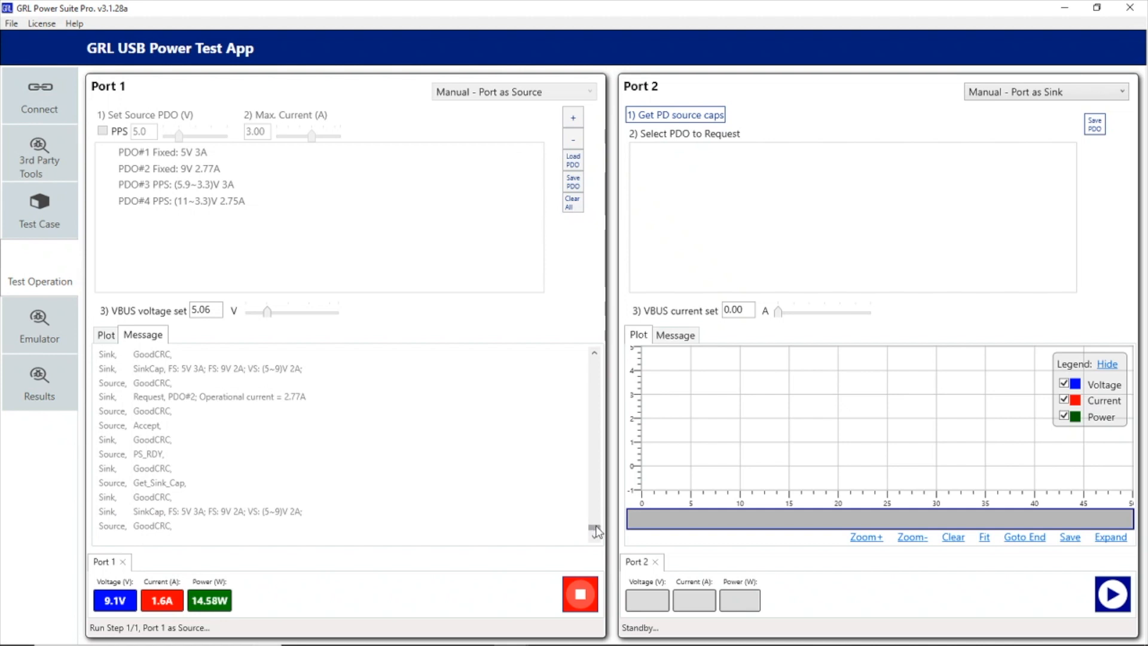
scroll("down", 3)
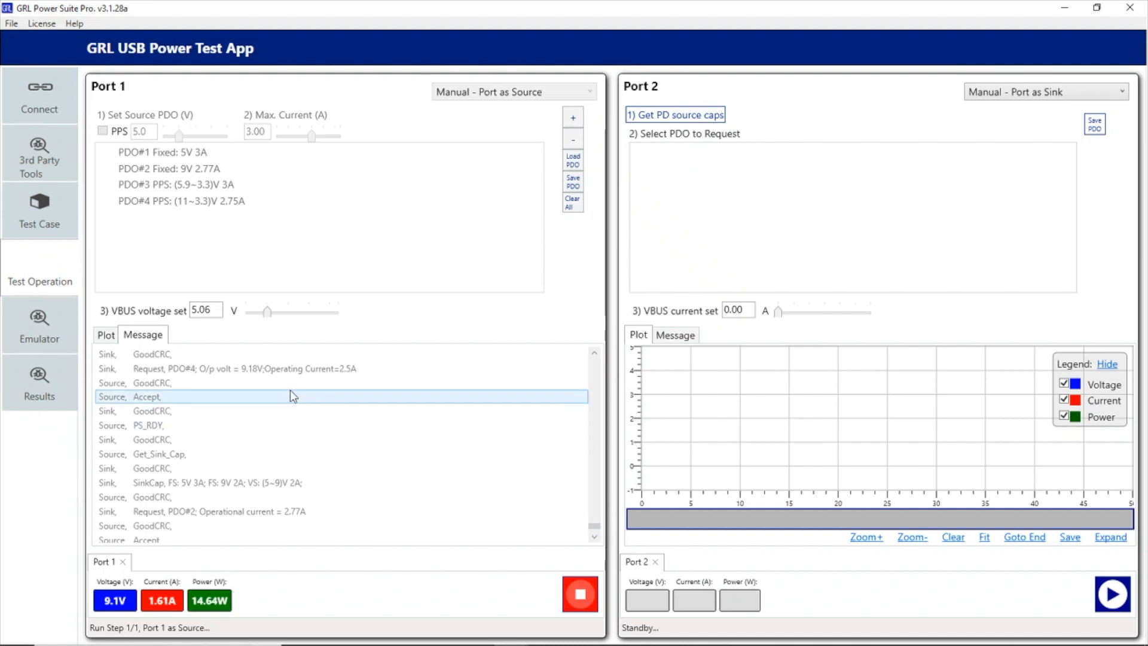
left_click(293, 368)
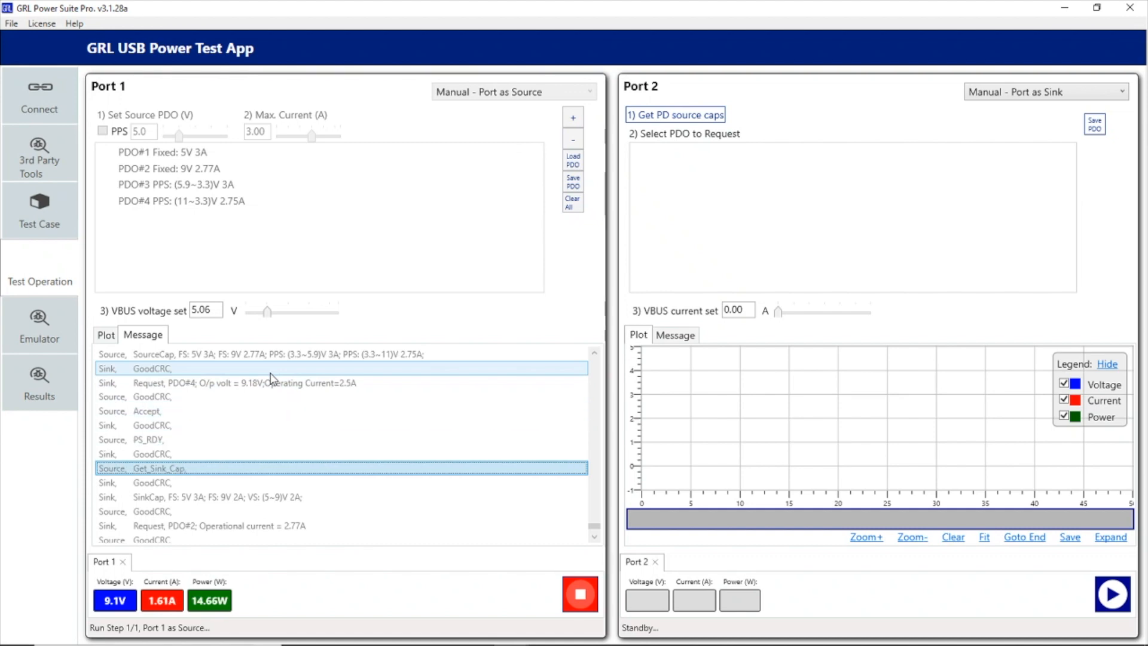
left_click(293, 524)
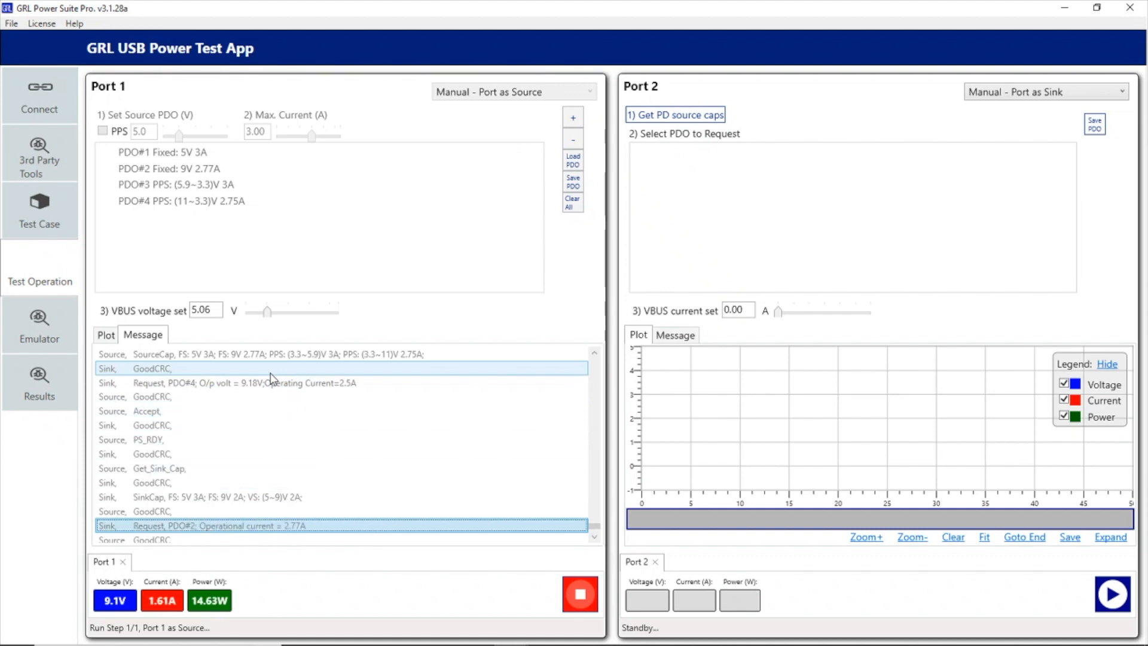
scroll("down", 3)
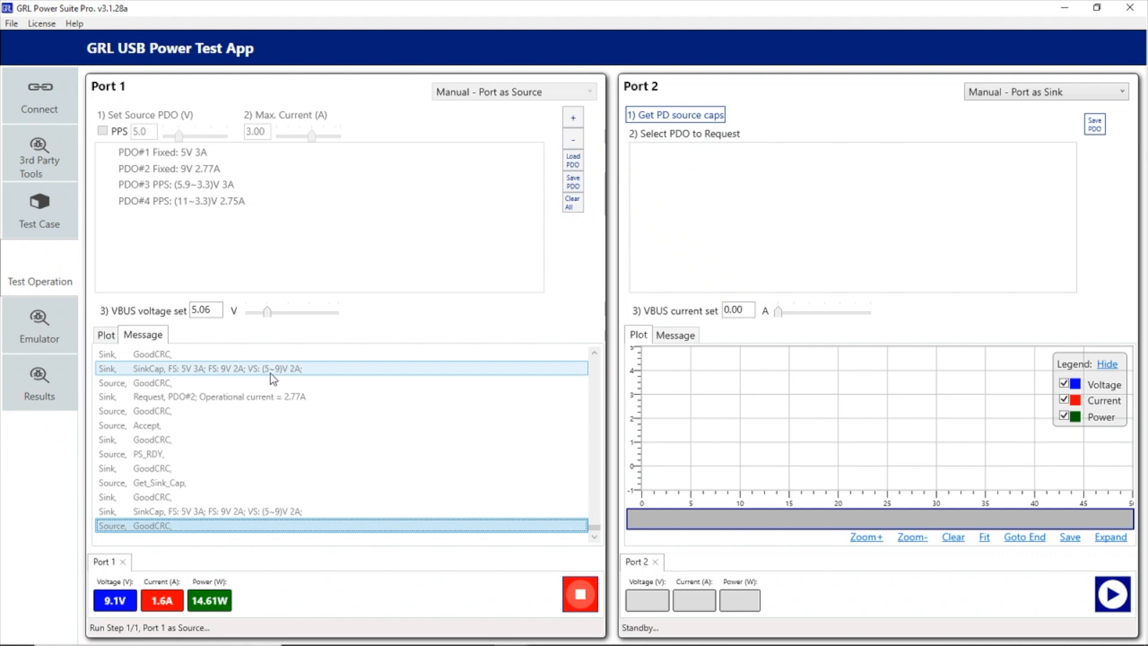
left_click(245, 468)
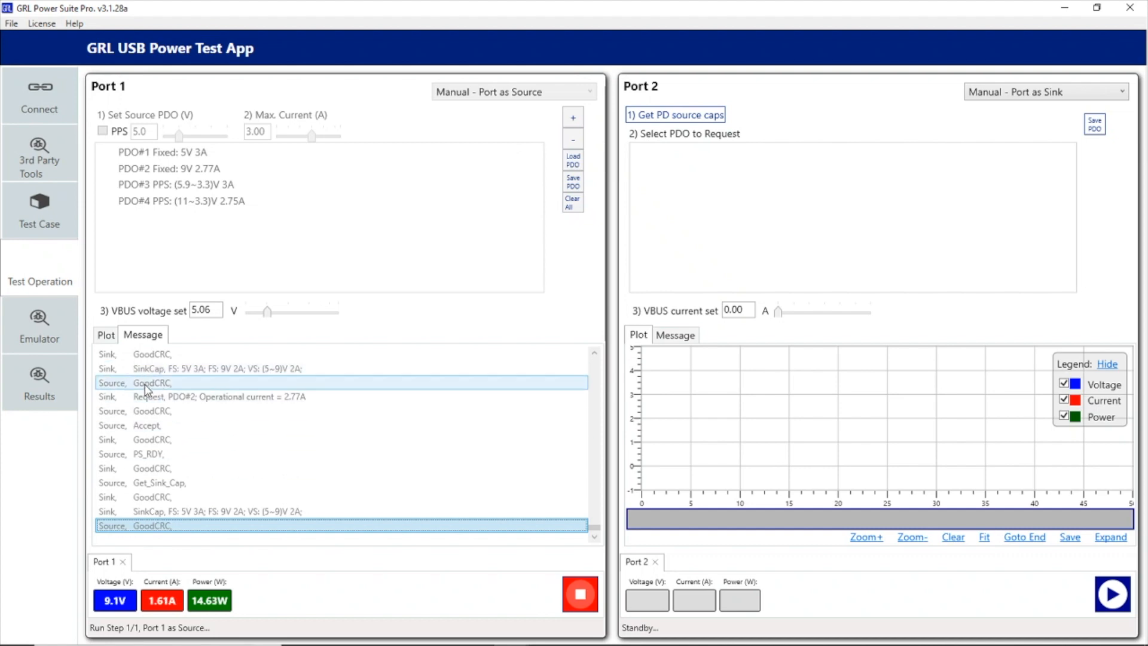
left_click(105, 335)
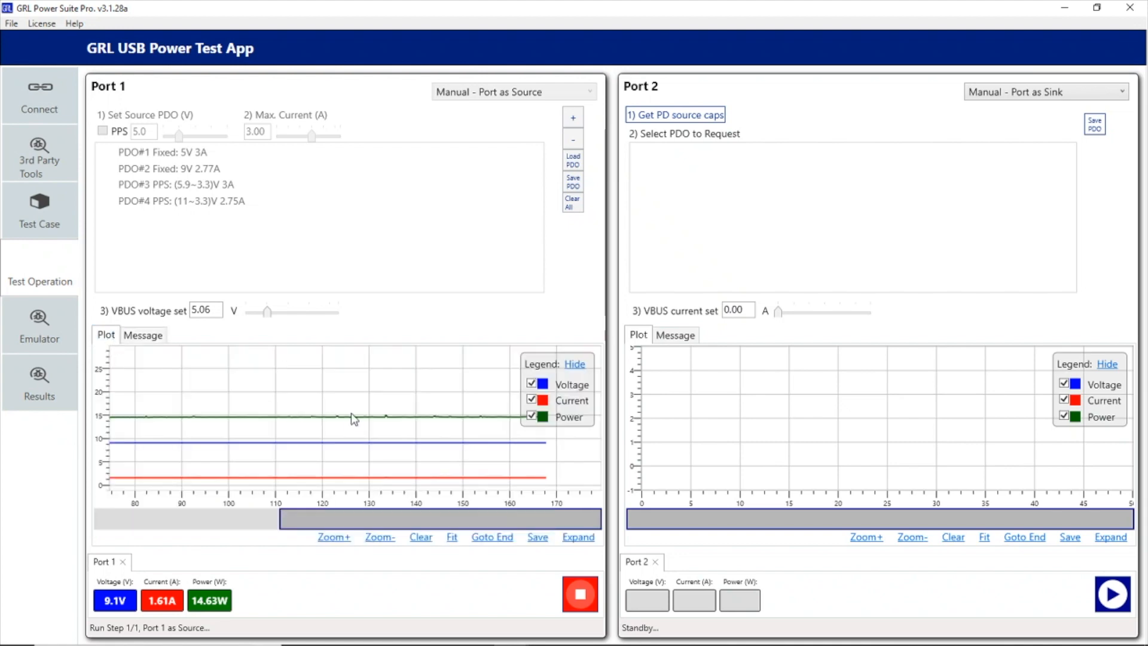
- Refit the Port 1 plot and open the FLIR Thermal tool showing spot 35.08 °C, max 36.3 °C
left_click(451, 537)
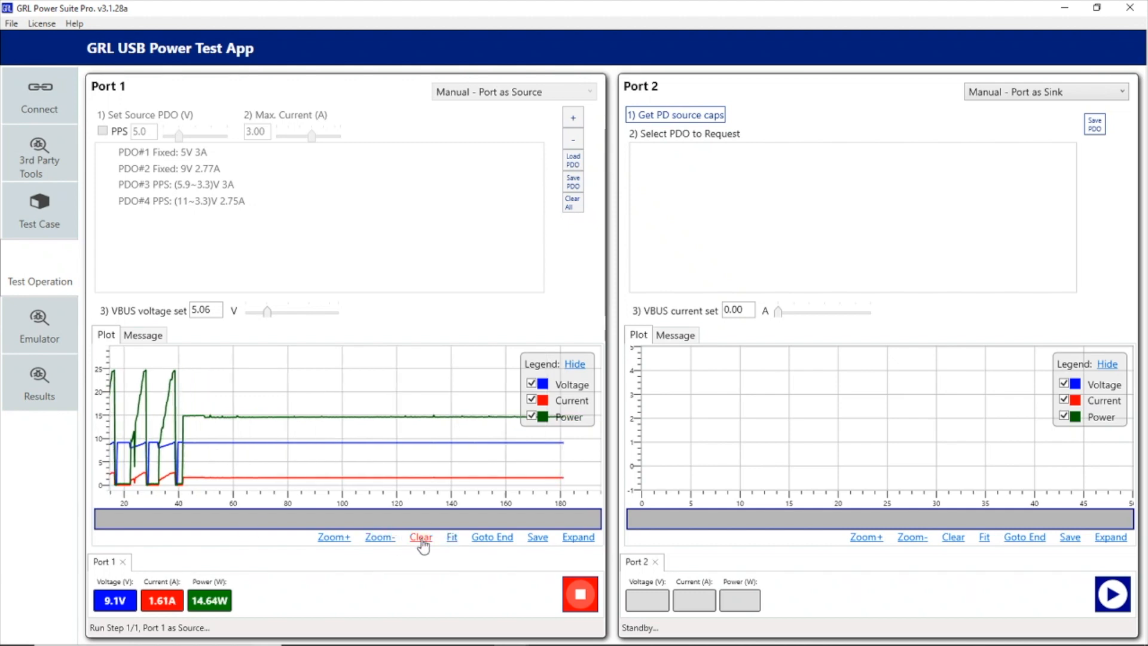
mouse_move(452, 537)
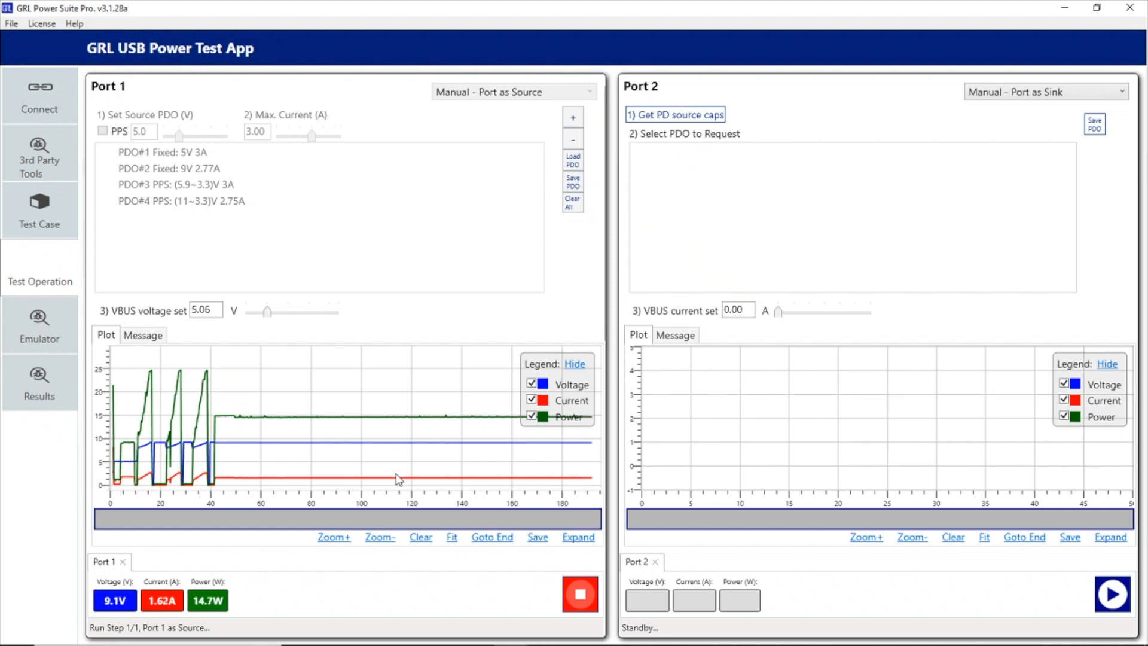
left_click(39, 154)
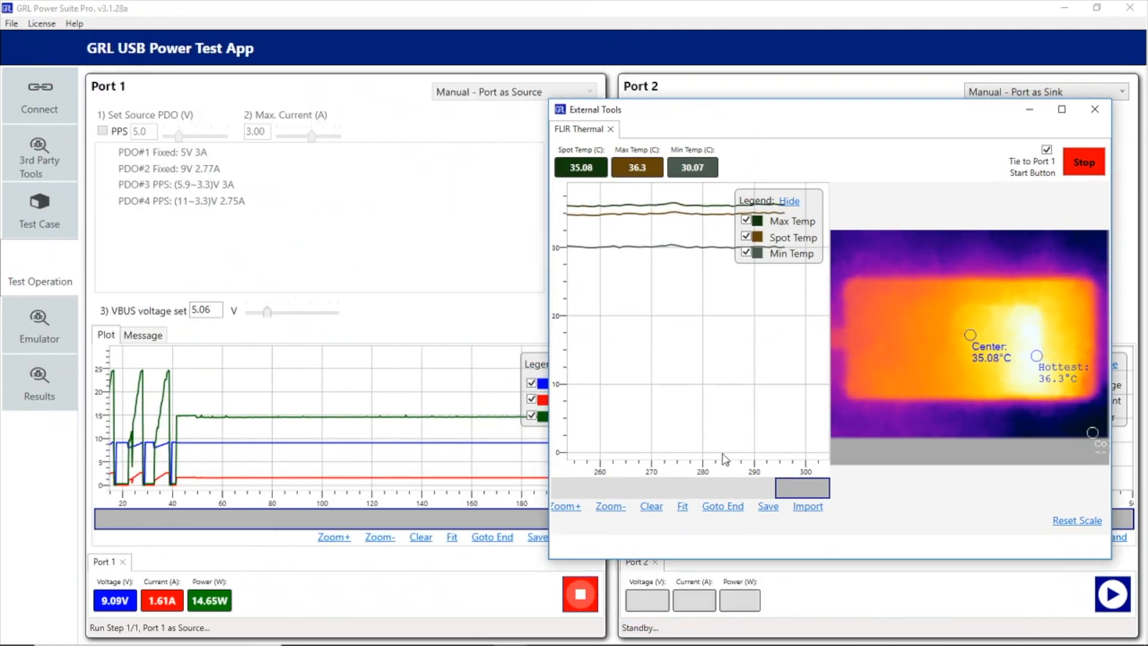
- Pause the FLIR temperature trace to view history, then resume live readings peaking near 36.6 °C
left_click(681, 506)
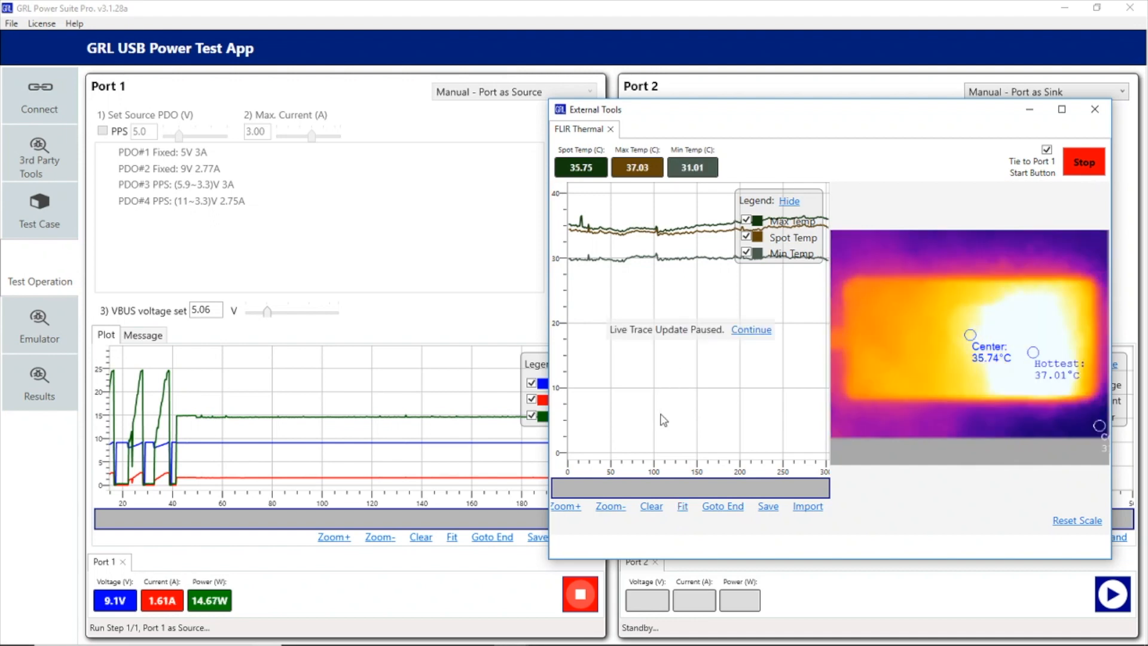
left_click(750, 330)
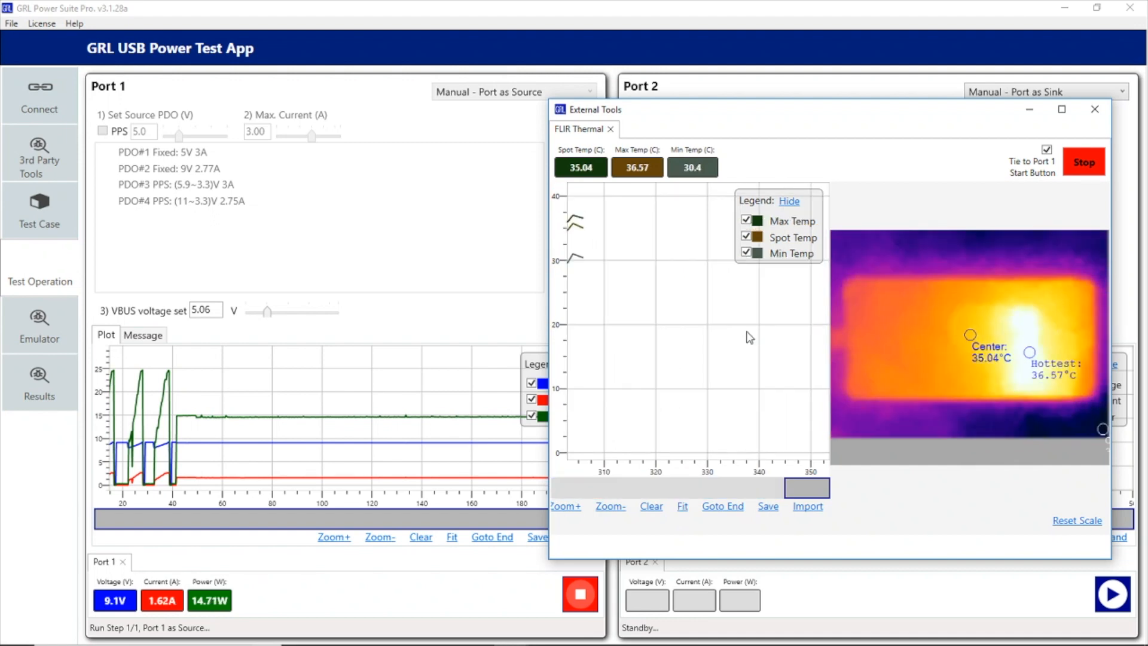